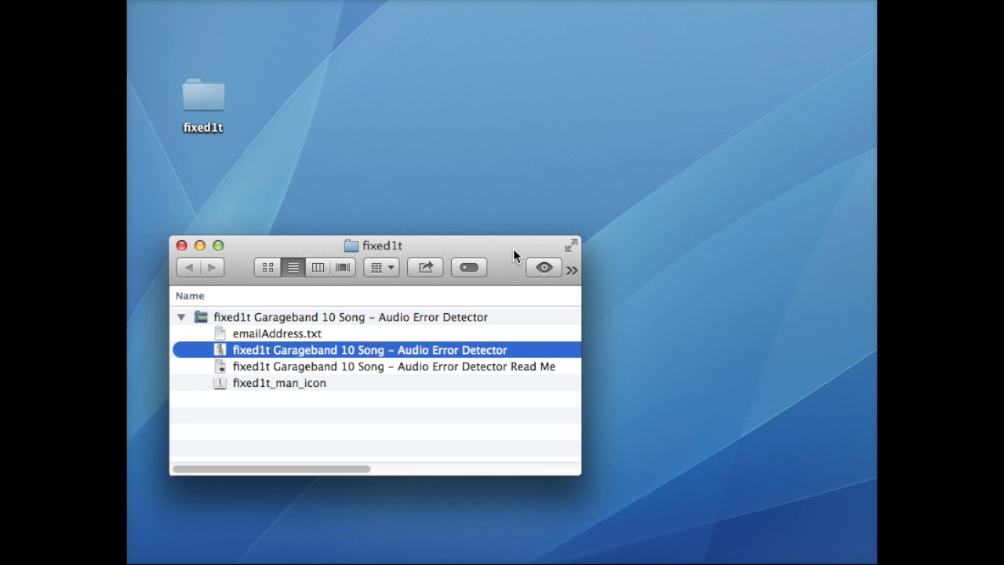
mouse_move(516, 255)
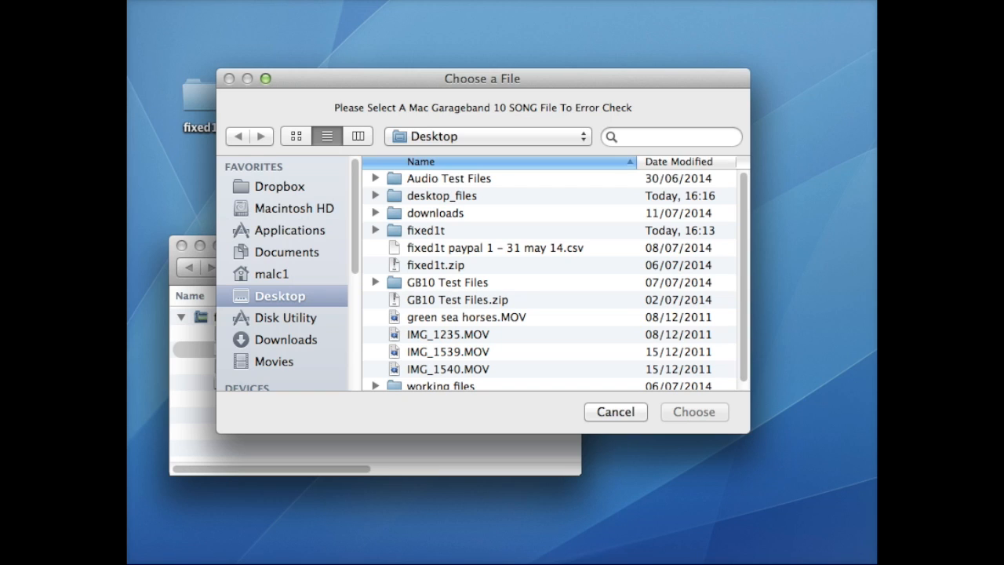
Choose the jazzi_arch_bad song from the GB10 Test Files folder
double_click(448, 281)
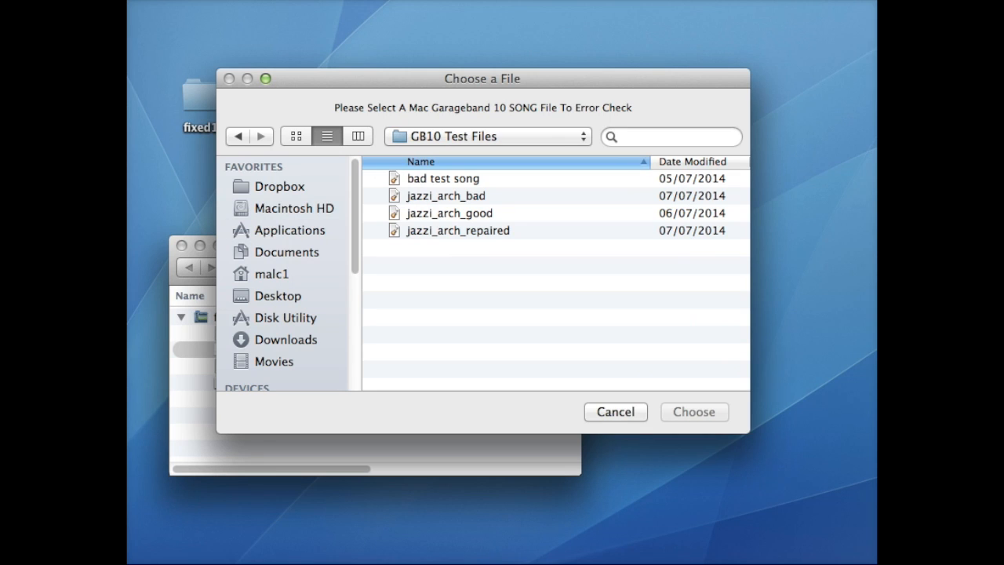
click(446, 195)
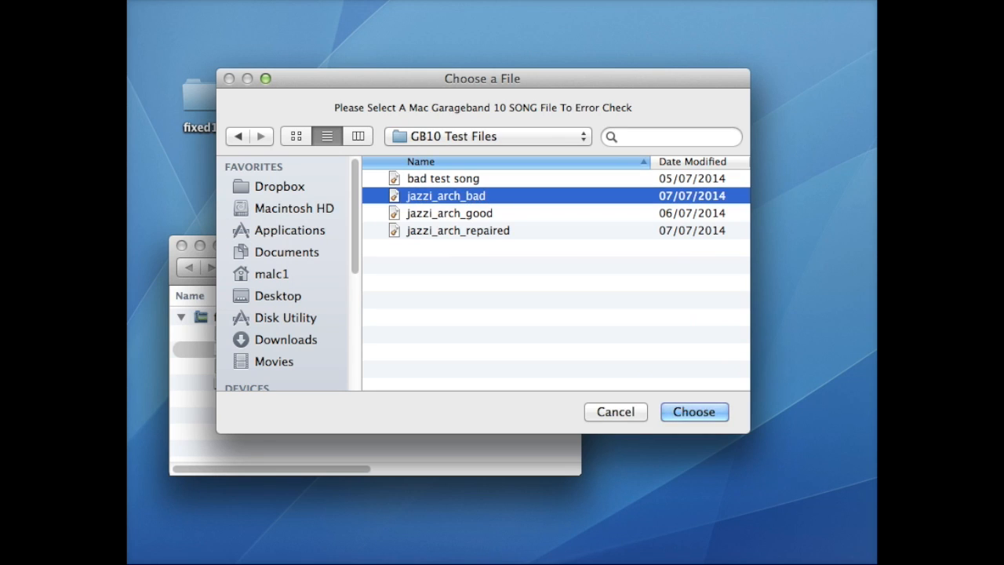
click(693, 411)
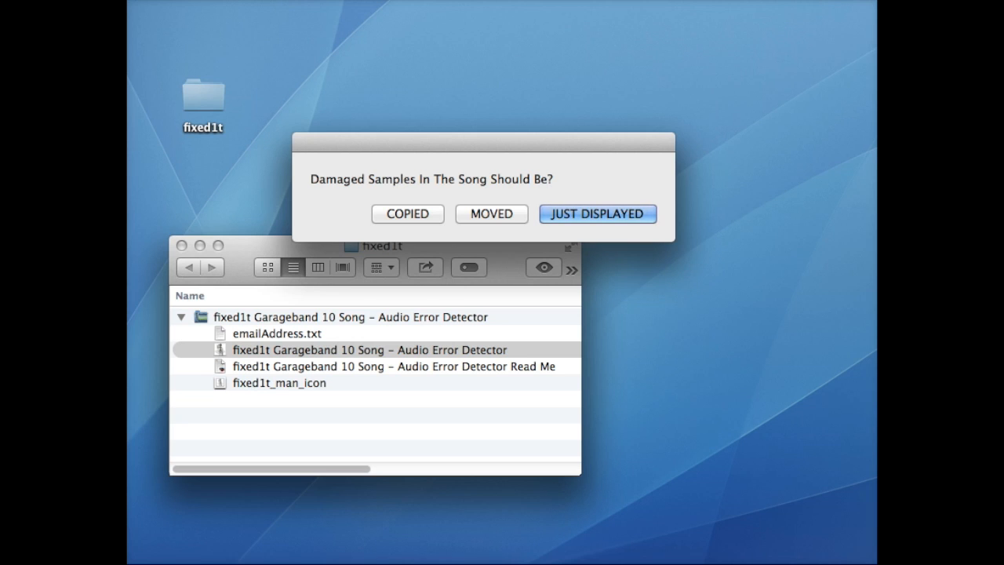
Pick a damaged-samples option, select the Basic license, and accept the five-line limit notice
click(597, 213)
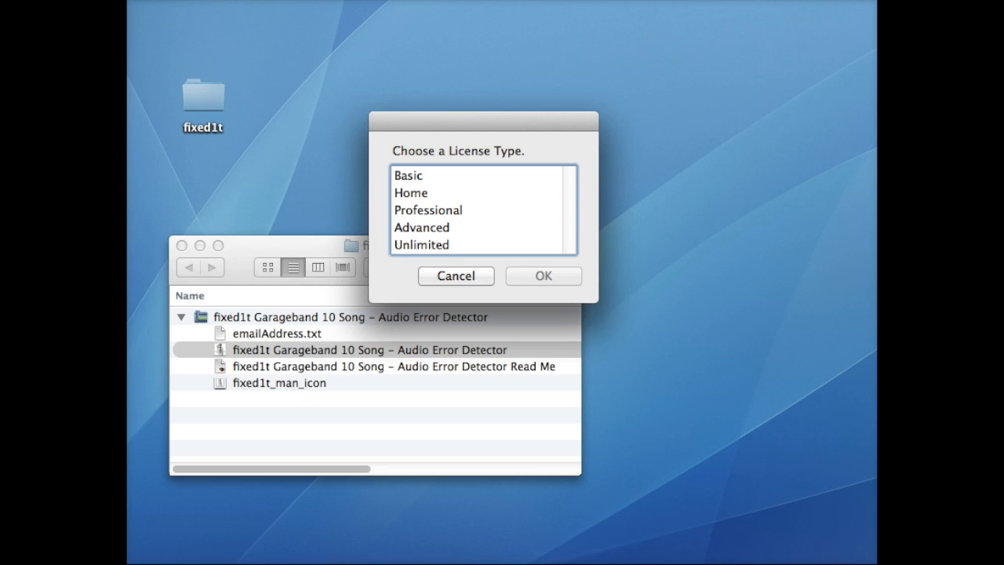
click(409, 174)
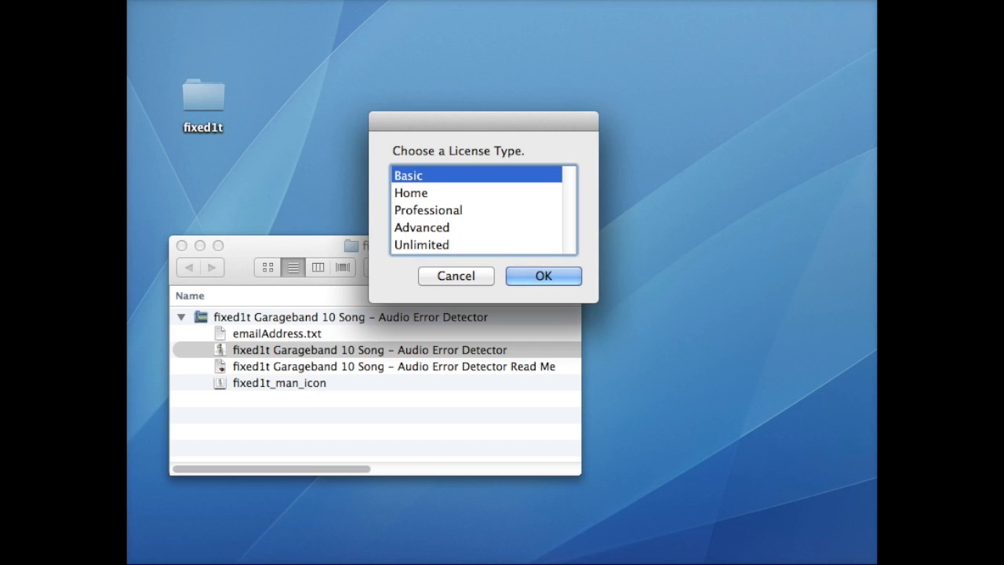
click(542, 275)
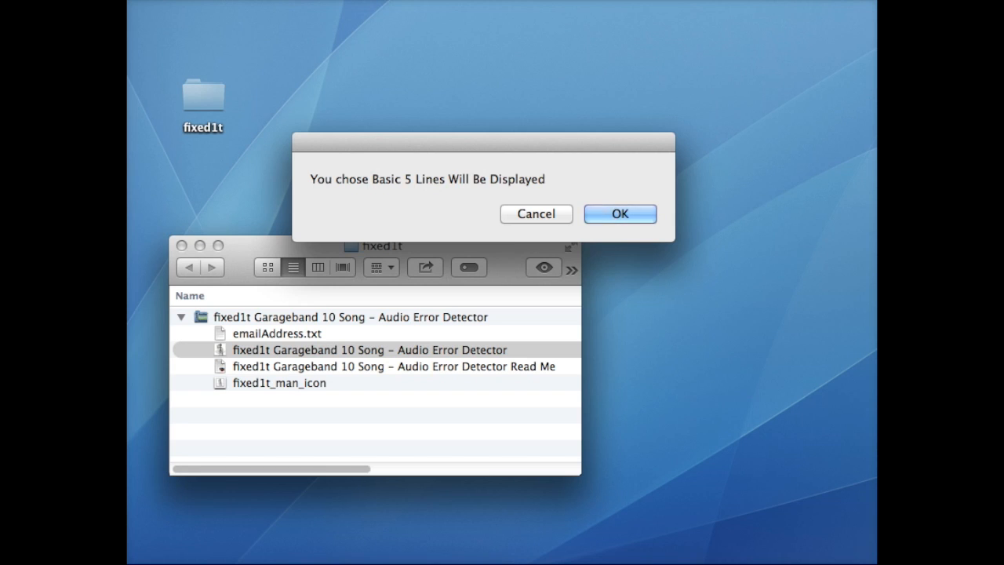
click(619, 213)
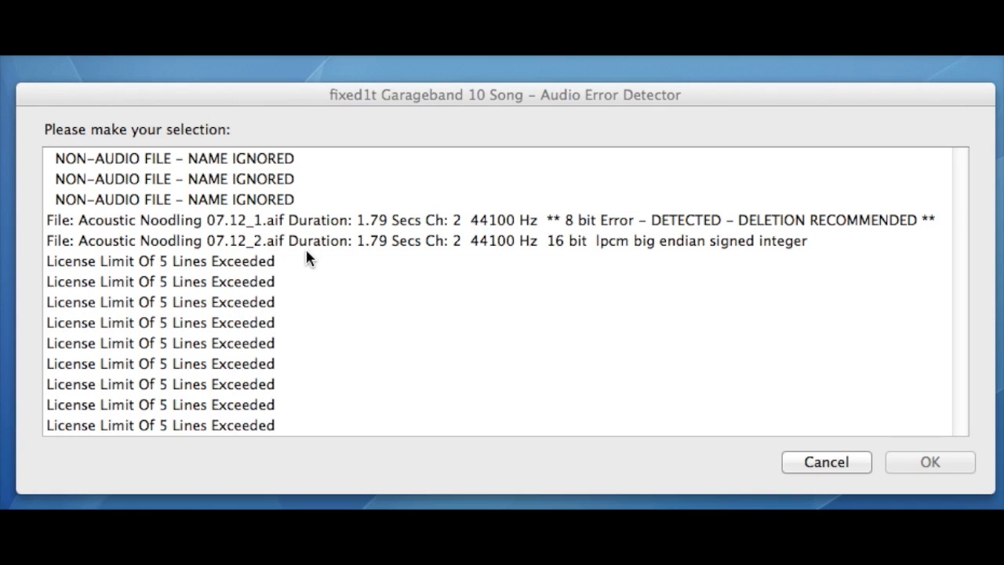
mouse_move(322, 261)
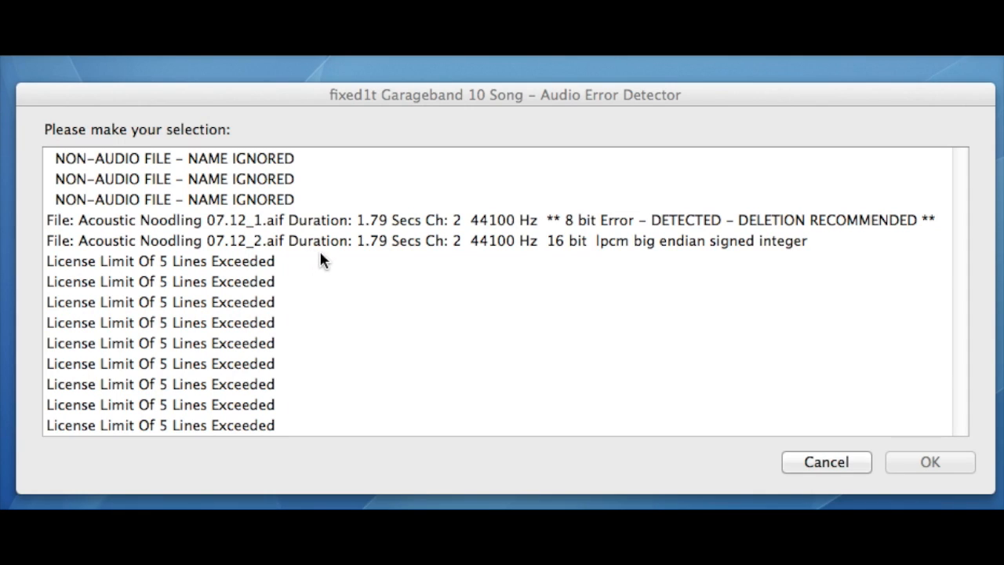
mouse_move(288, 182)
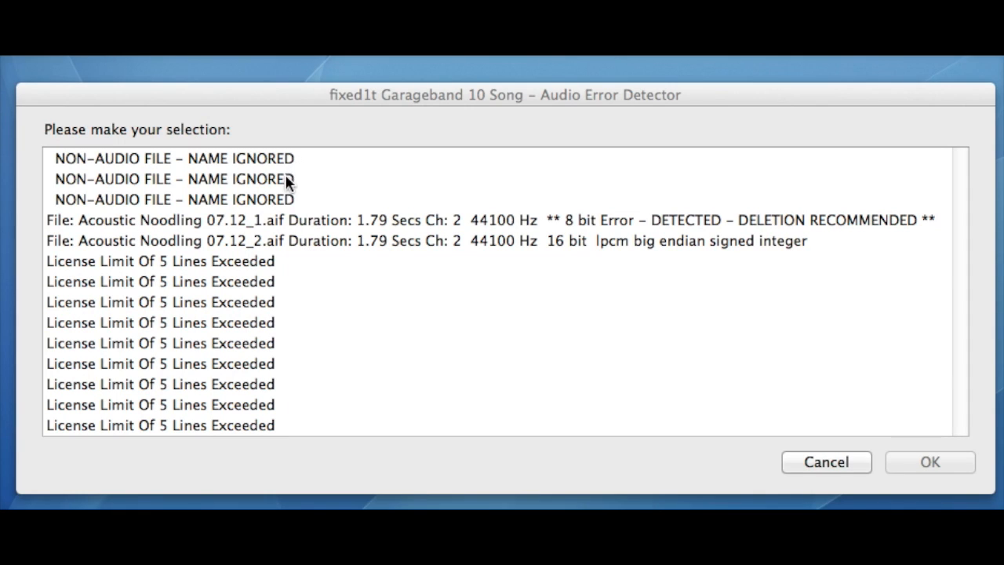
mouse_move(281, 426)
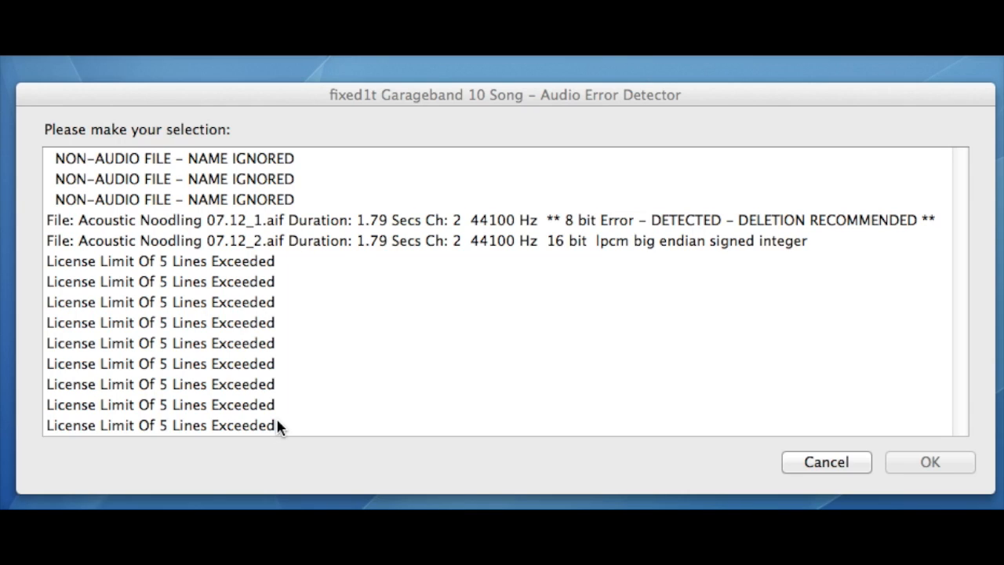
mouse_move(175, 162)
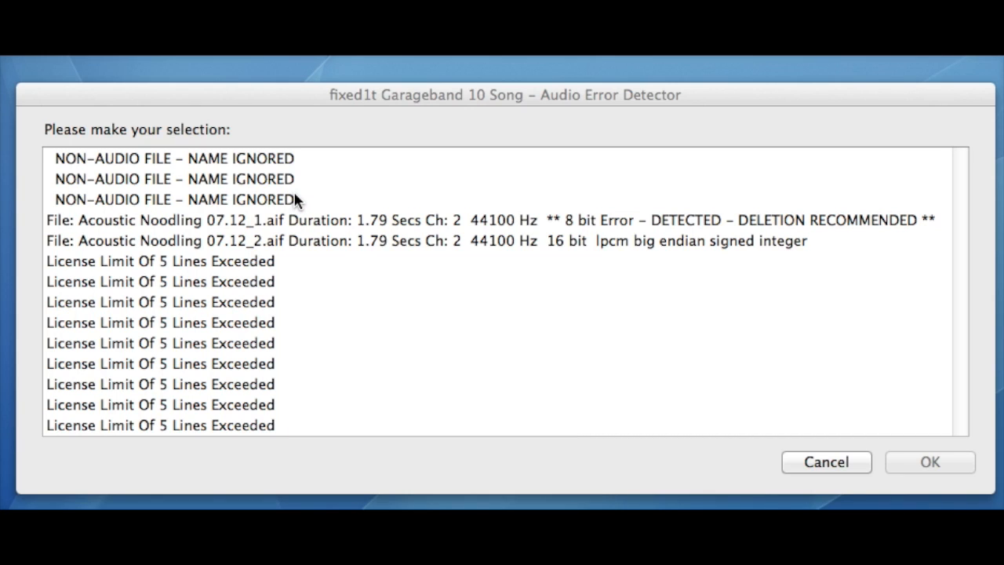
mouse_move(274, 227)
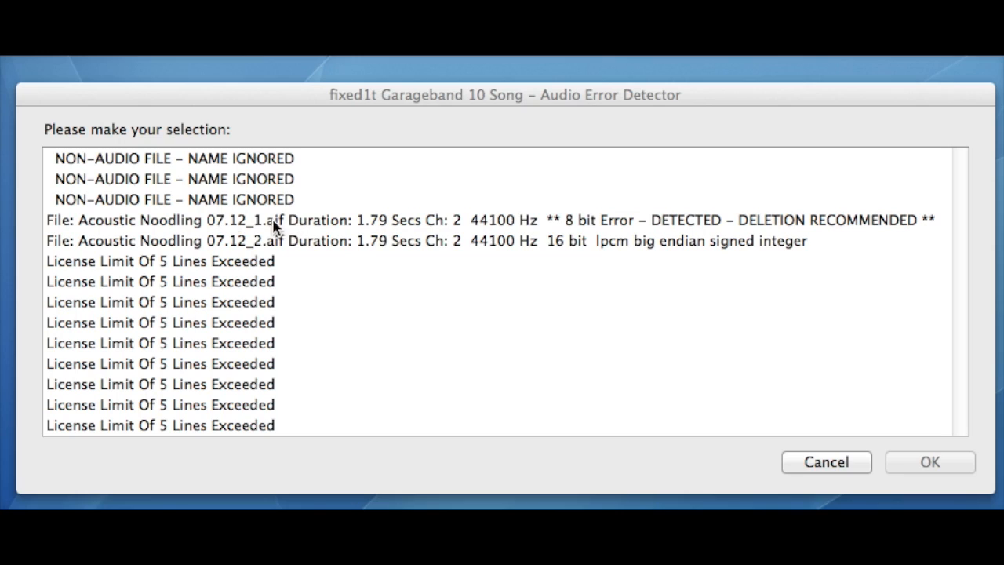
mouse_move(580, 235)
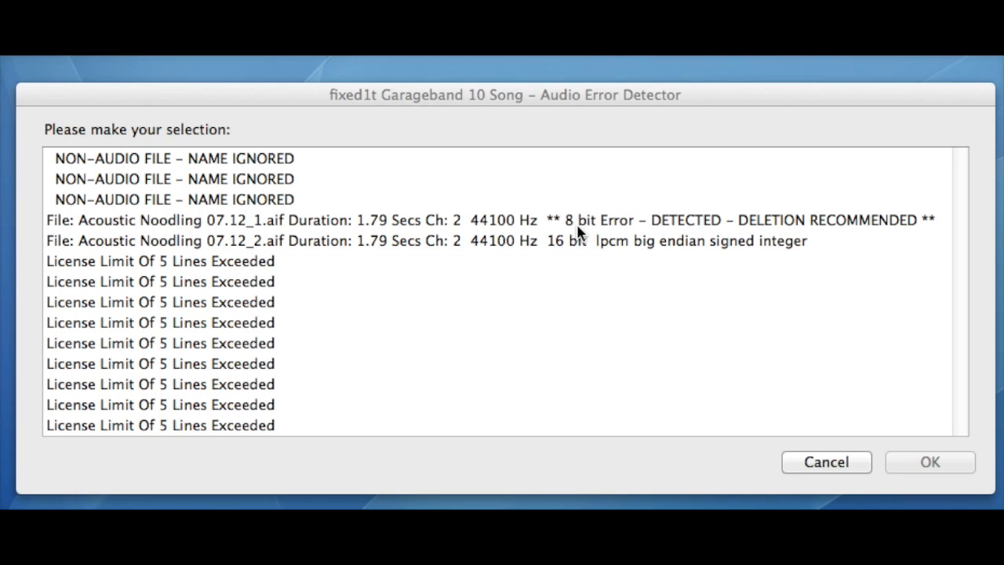
mouse_move(780, 227)
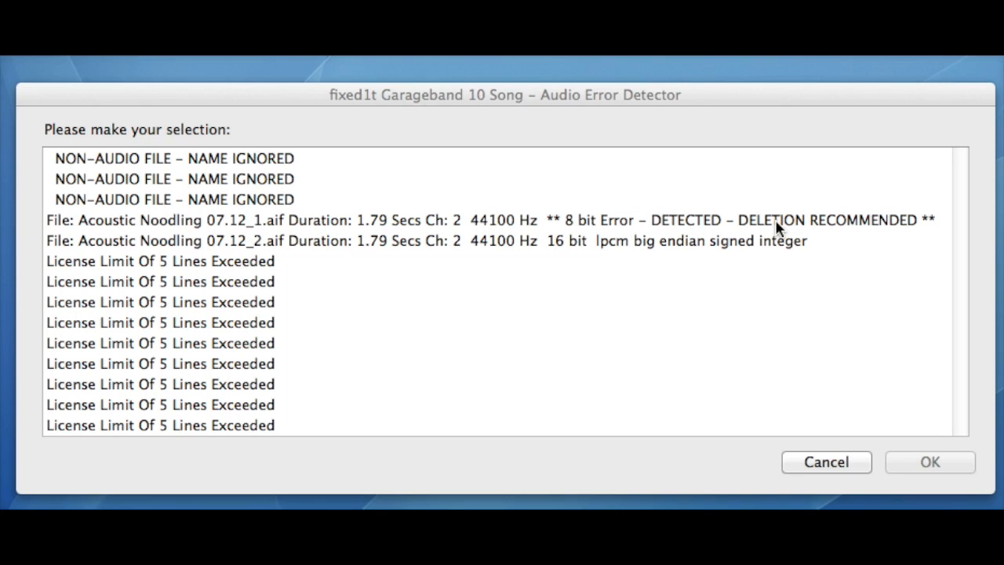
mouse_move(766, 226)
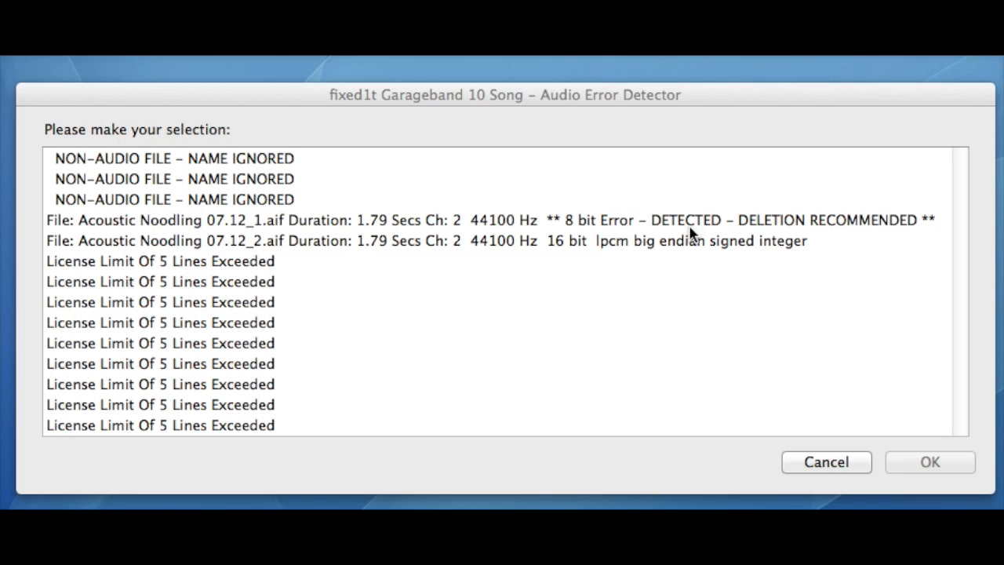
mouse_move(884, 225)
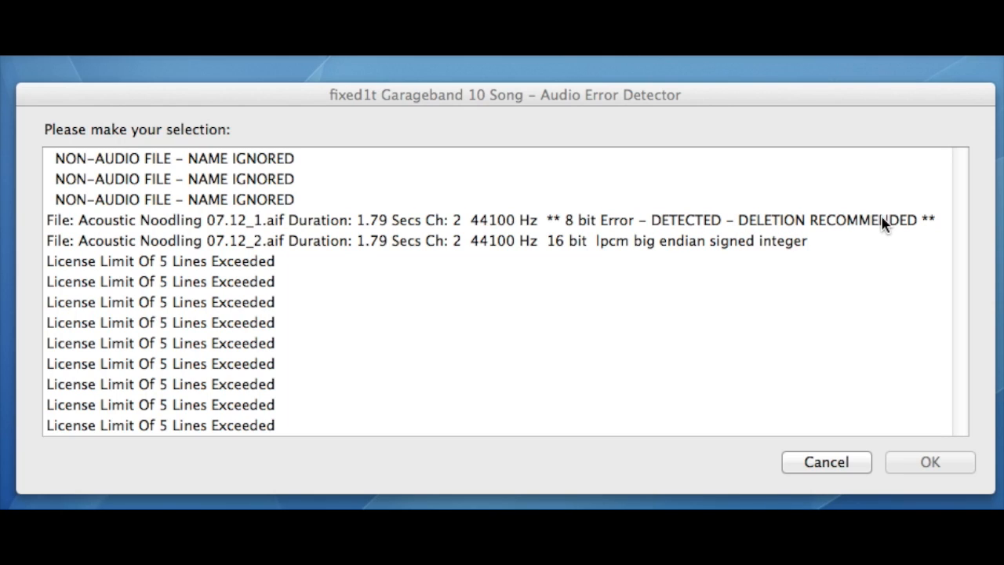
mouse_move(415, 256)
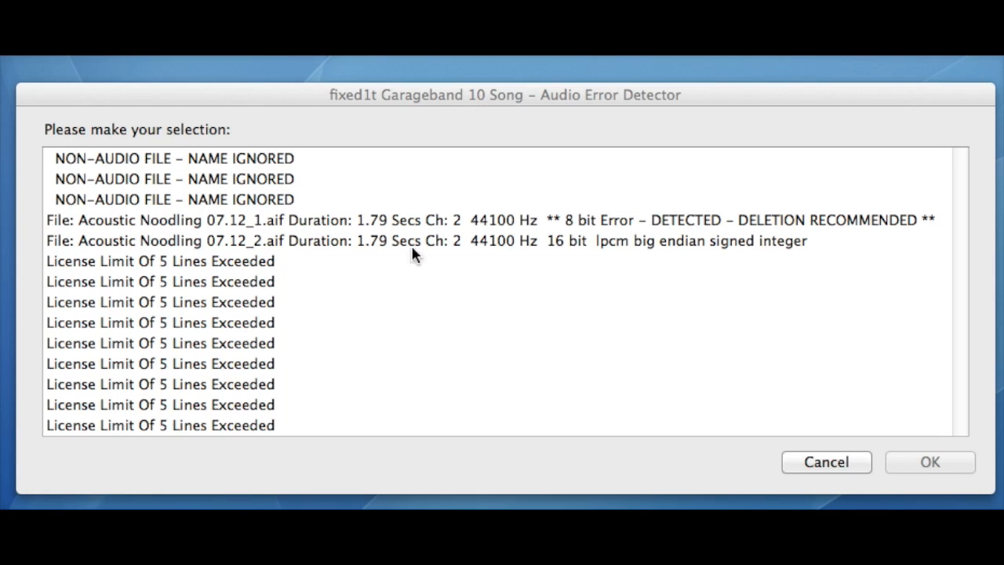
mouse_move(566, 249)
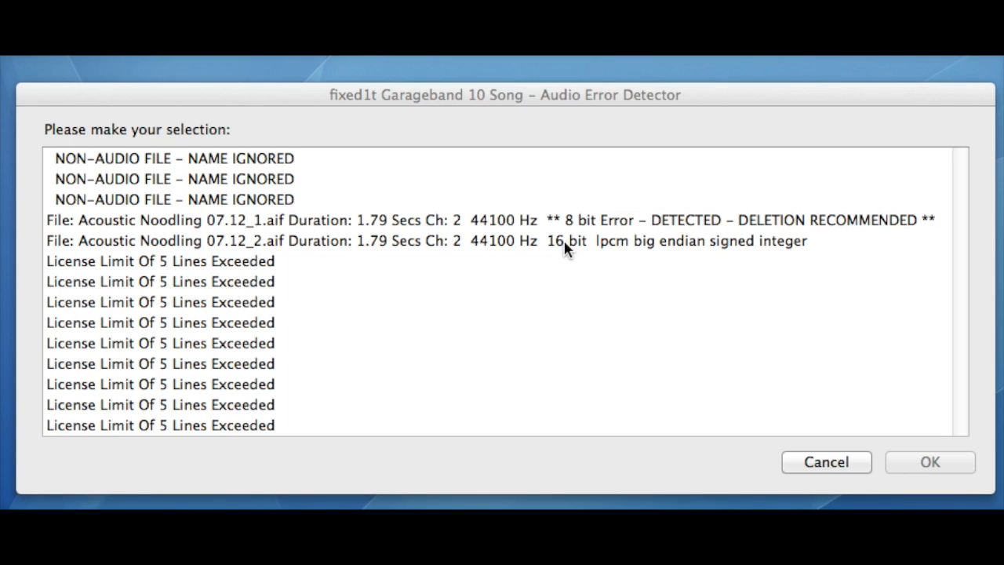
mouse_move(618, 254)
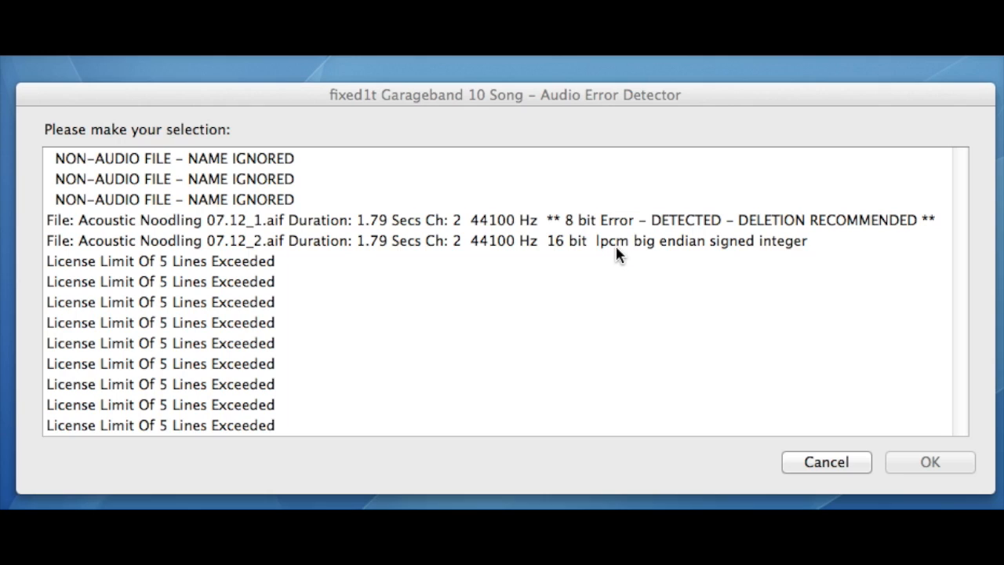
mouse_move(650, 265)
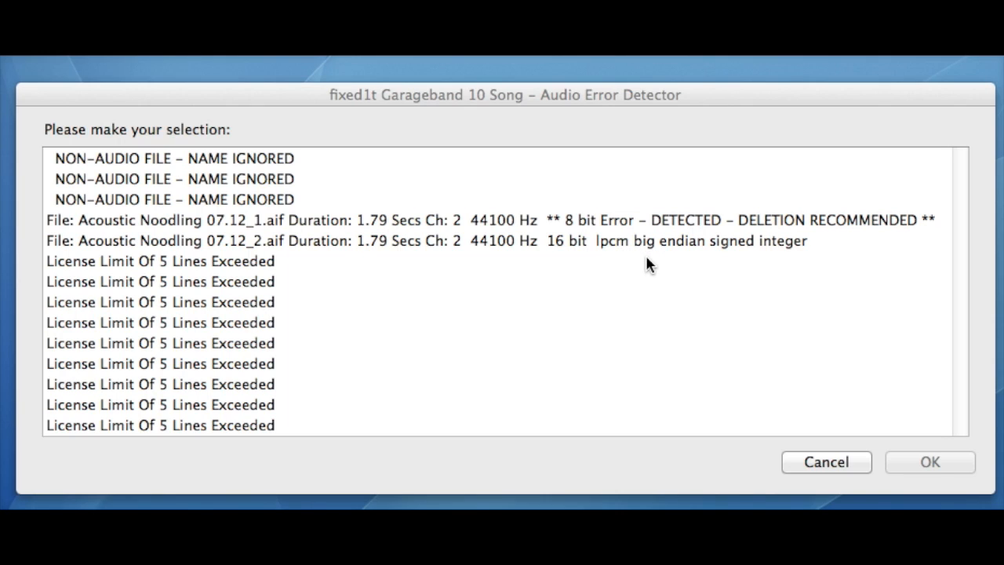
mouse_move(218, 283)
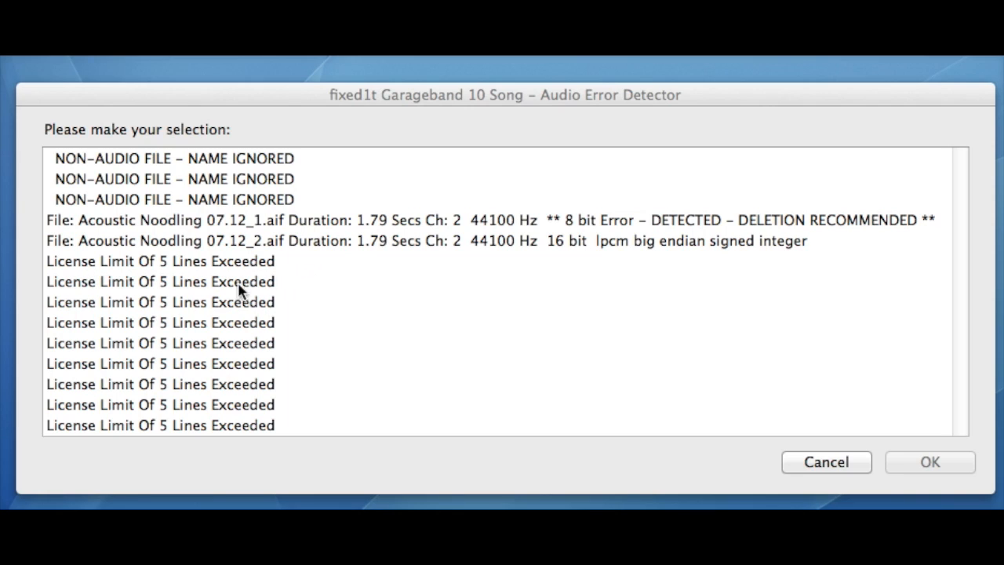
mouse_move(114, 270)
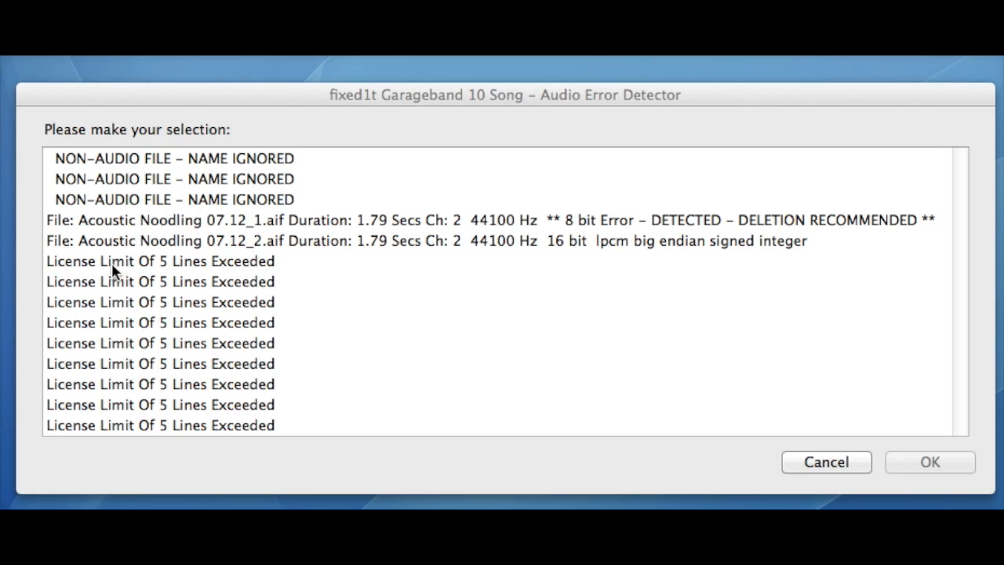
mouse_move(267, 304)
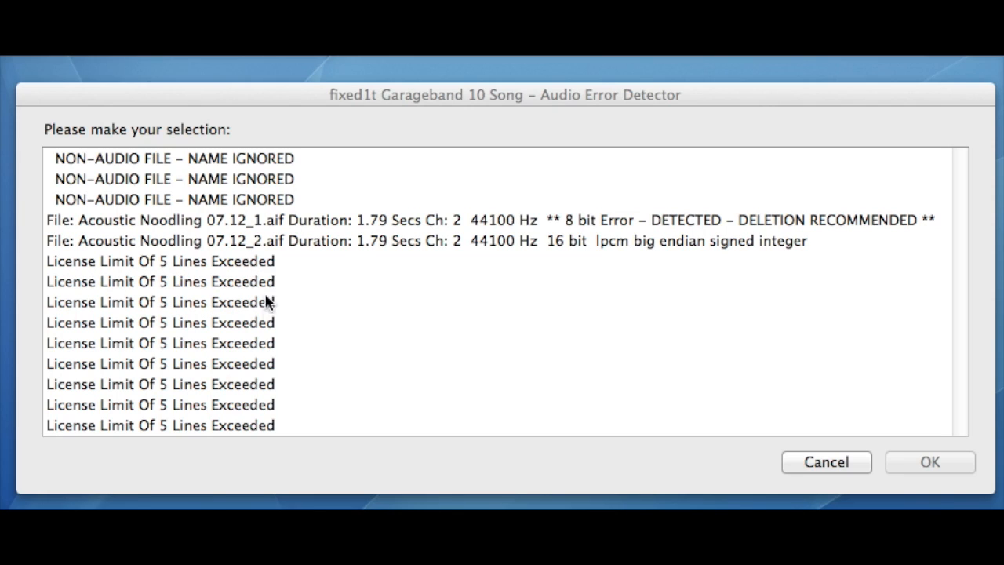
mouse_move(251, 240)
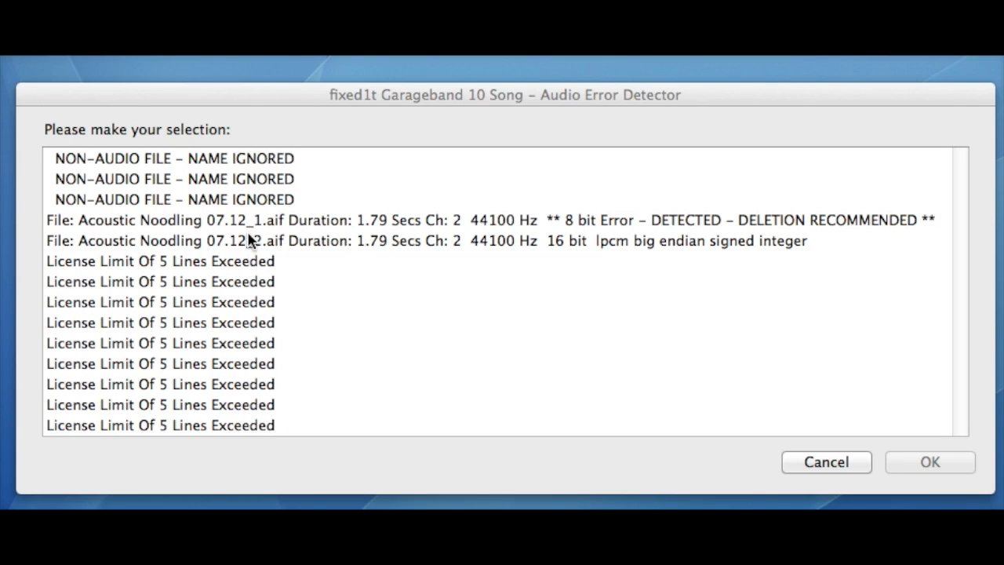
mouse_move(265, 274)
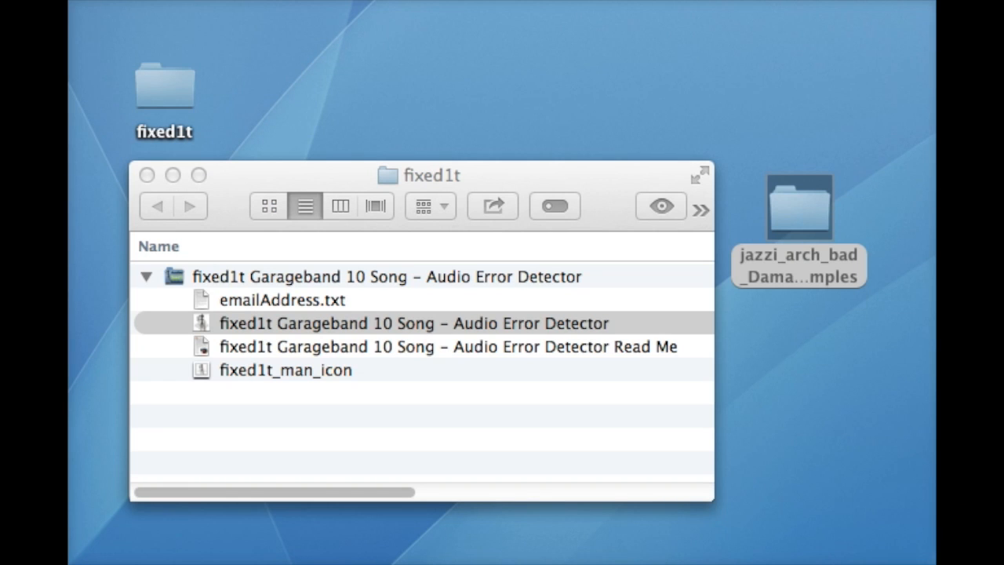
Open the desktop folder jazzi_arch_bad_Damaged_Samples in Finder
double_click(798, 206)
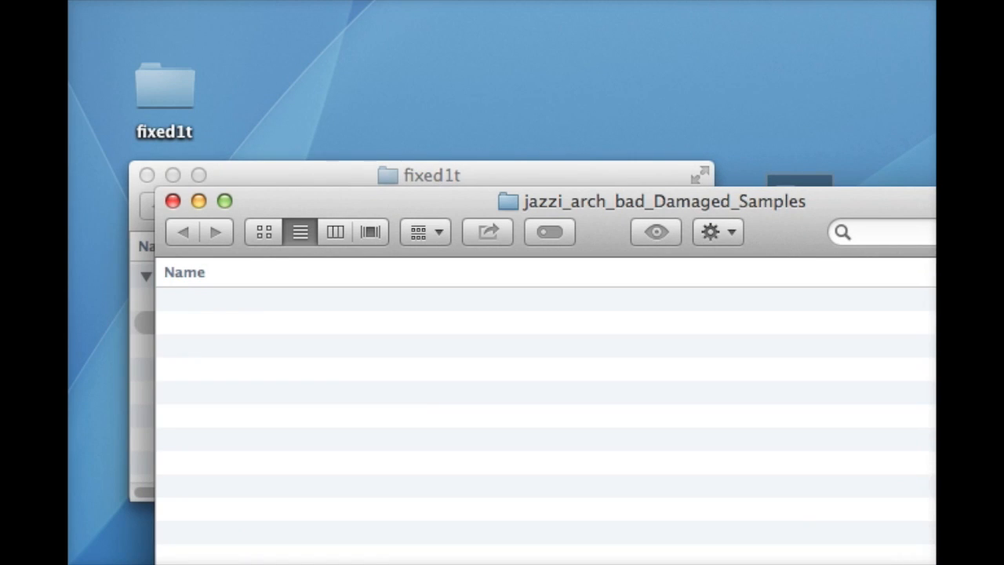